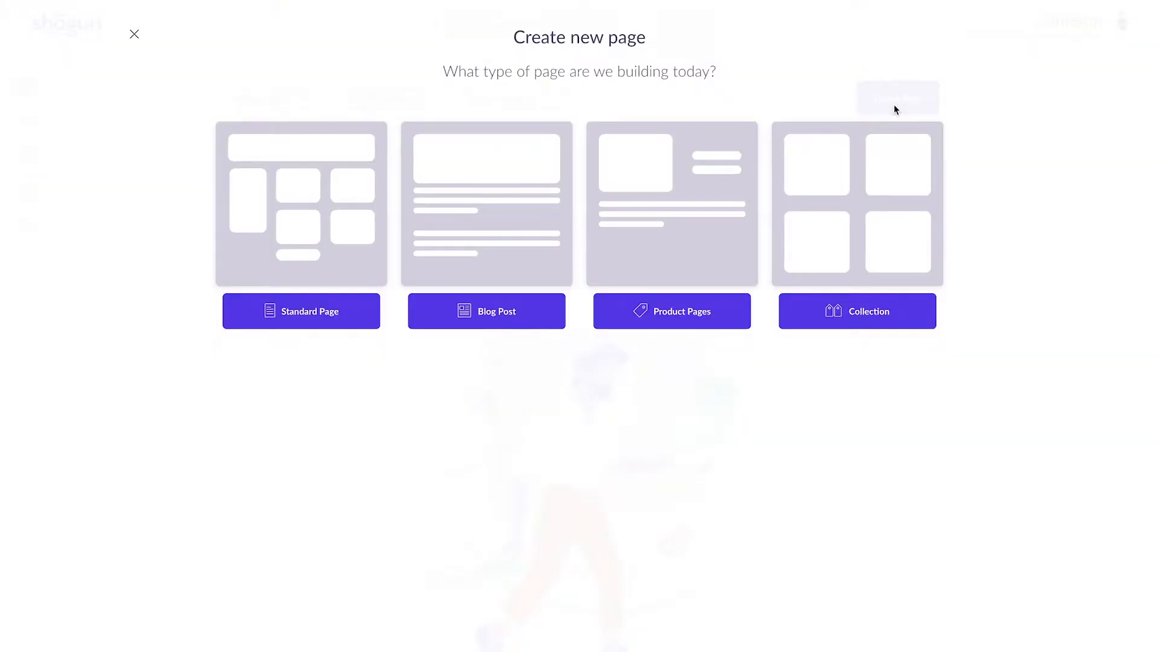
mouse_move(300, 204)
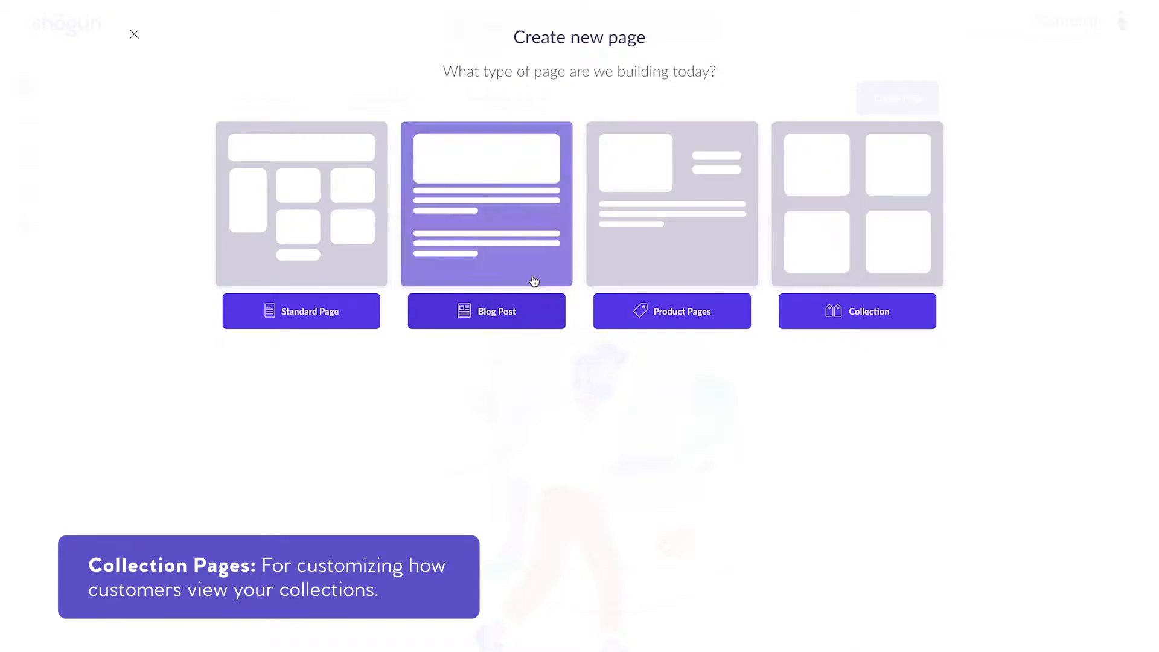
Start a new Blog Post and browse down the gallery of Shogun blog templates
click(486, 203)
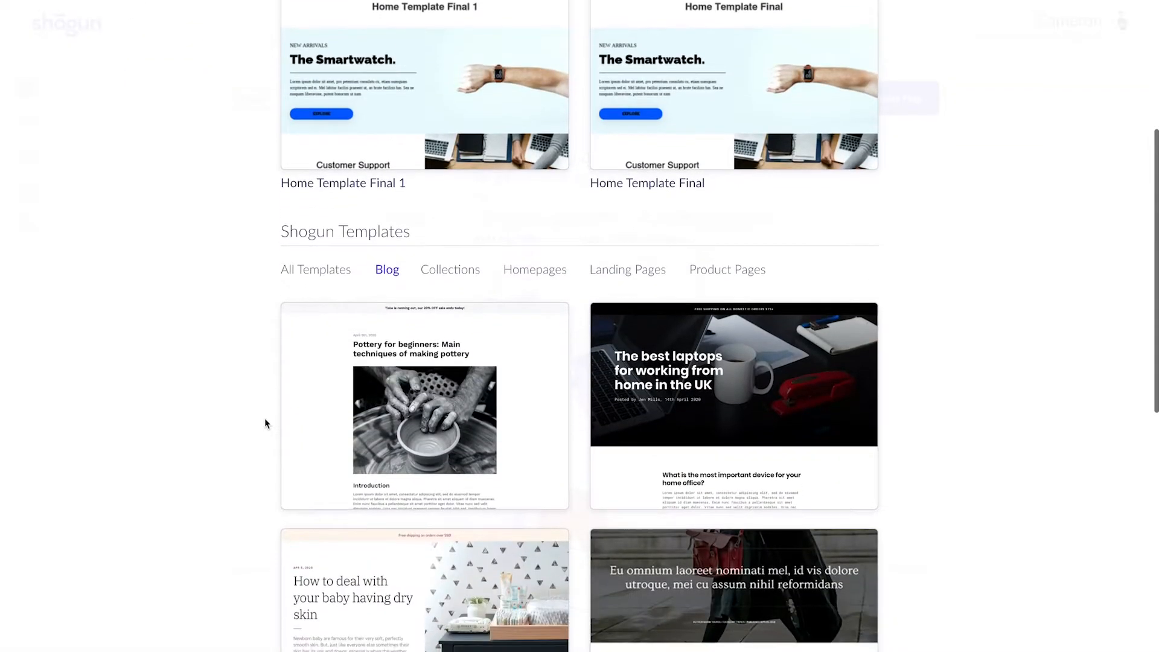
scroll(down, 3)
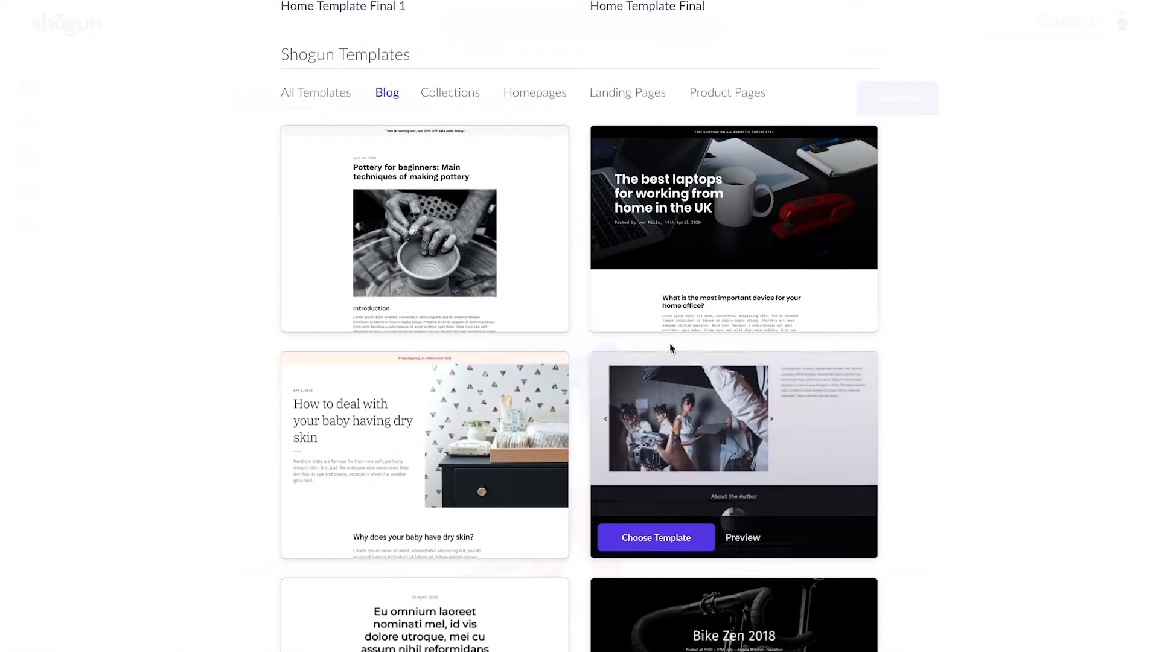
Create a blank page named 'How to create a blog post using shogun' in the News blog
click(655, 537)
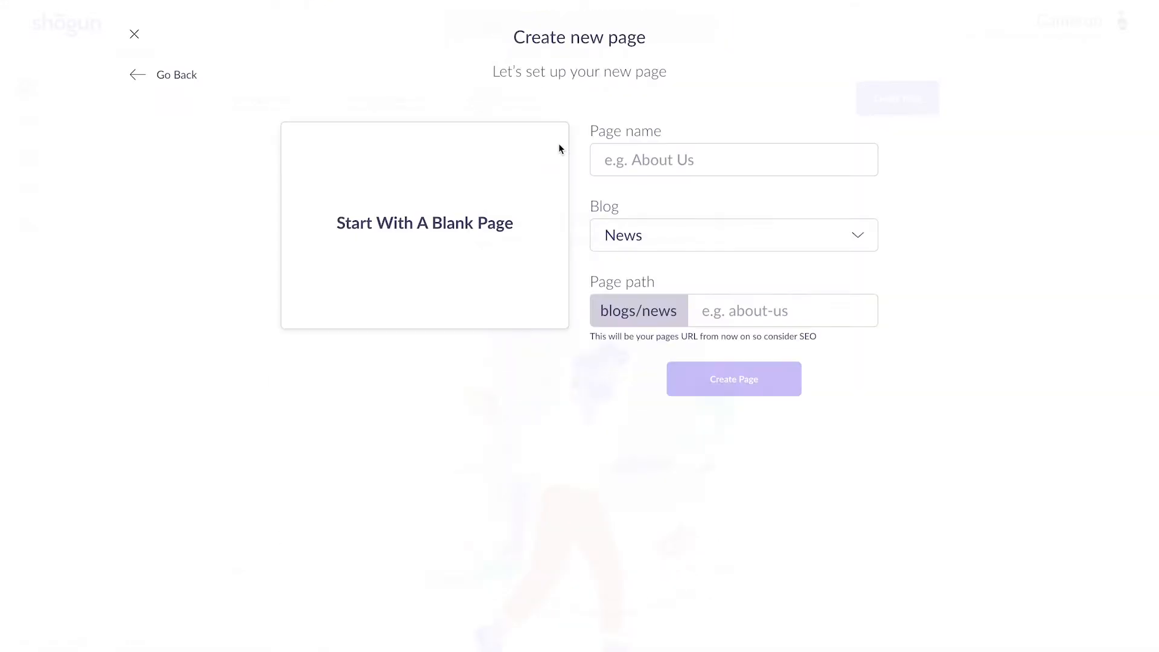
text(How)
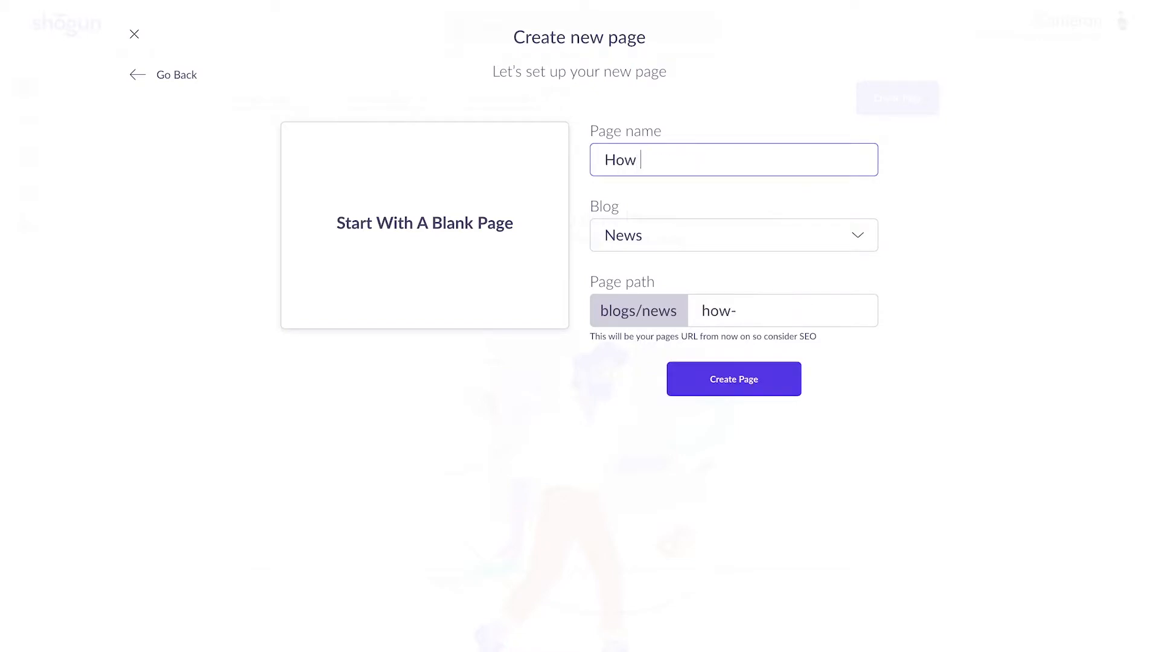
text(to create a)
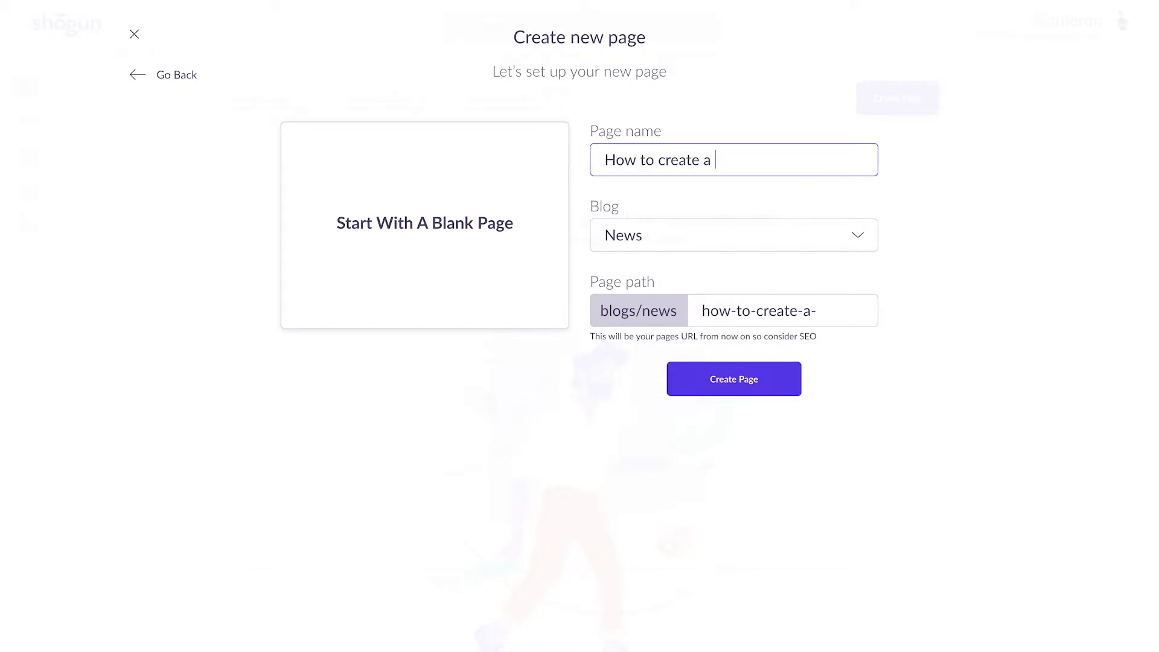
text(blog post using sh)
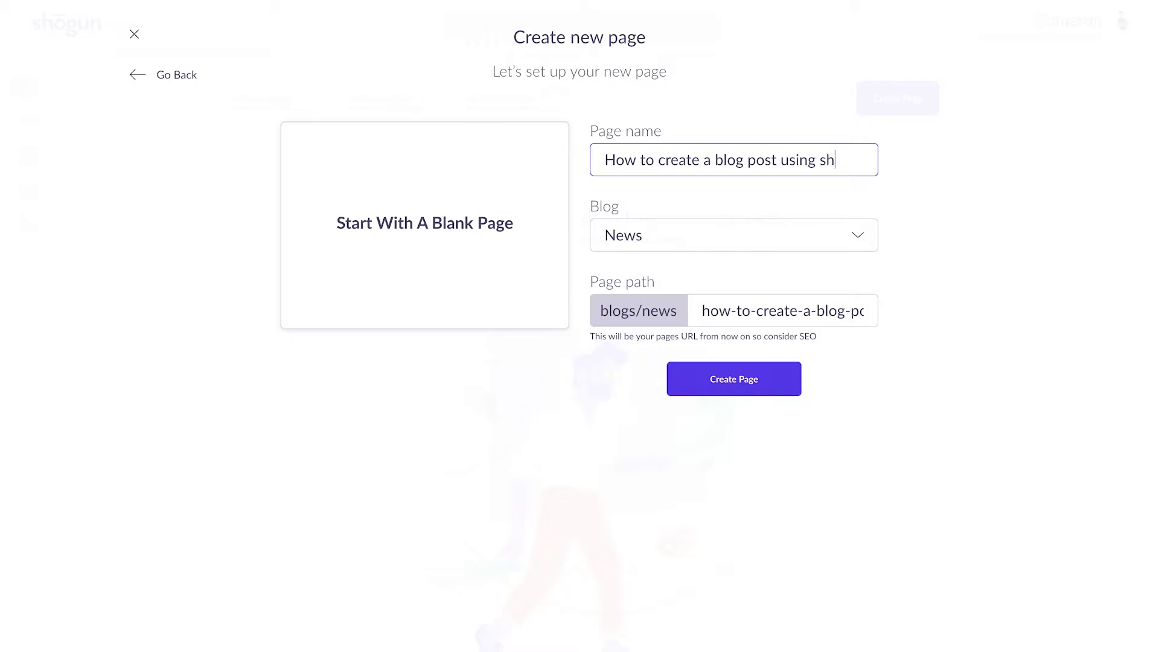
click(732, 234)
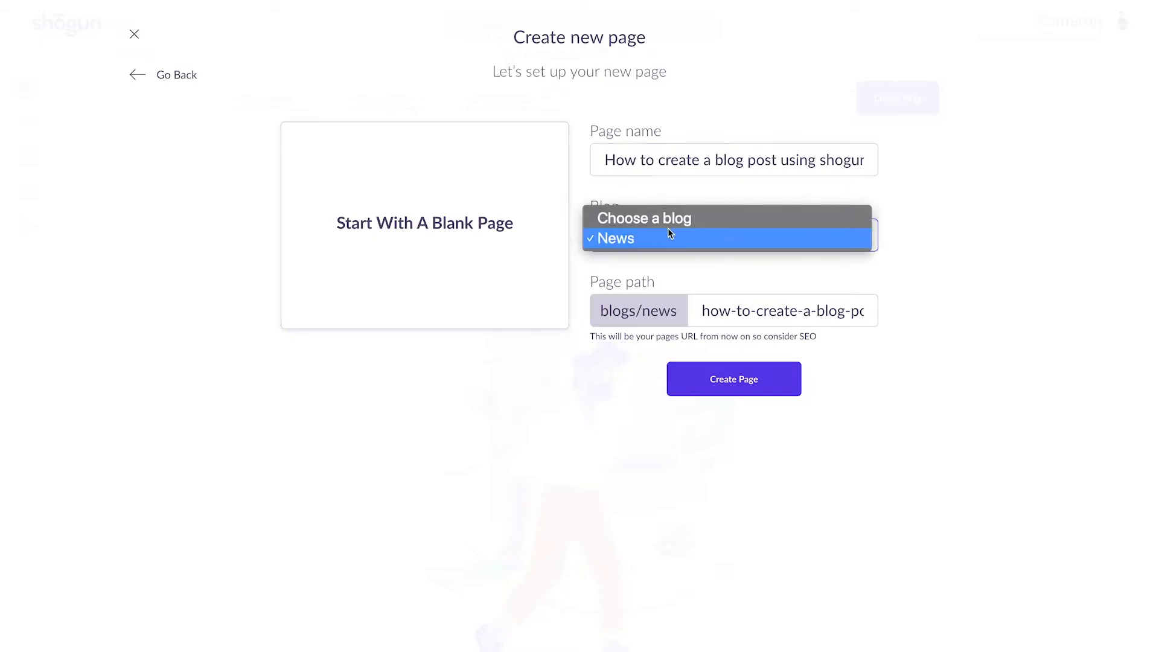
click(615, 238)
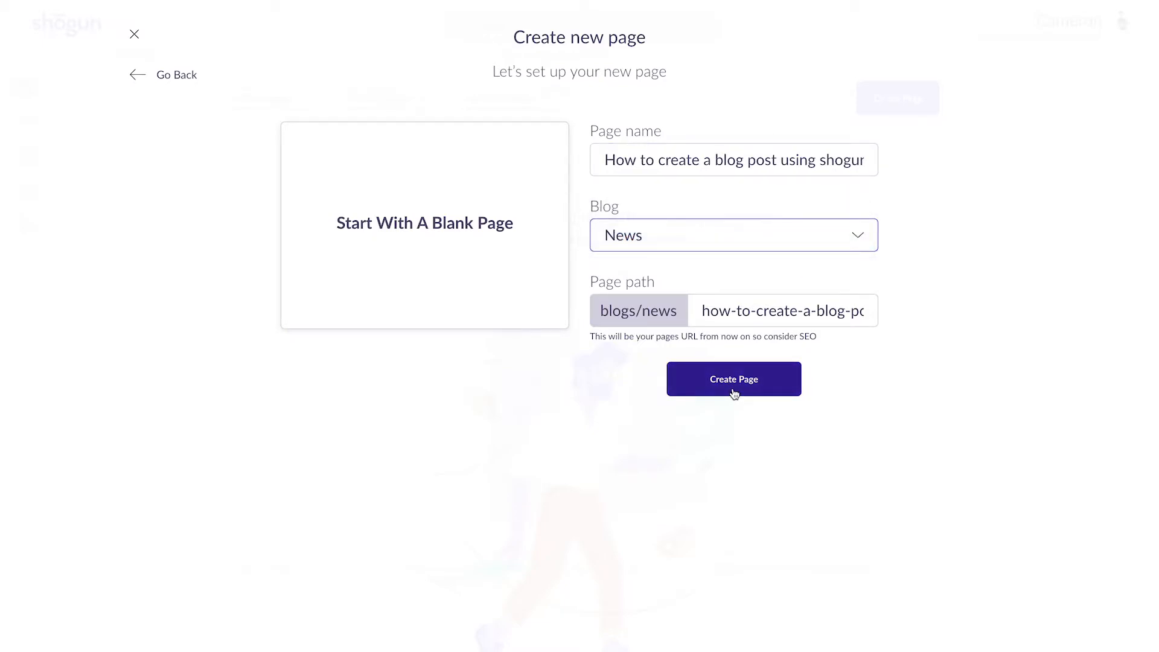
click(733, 378)
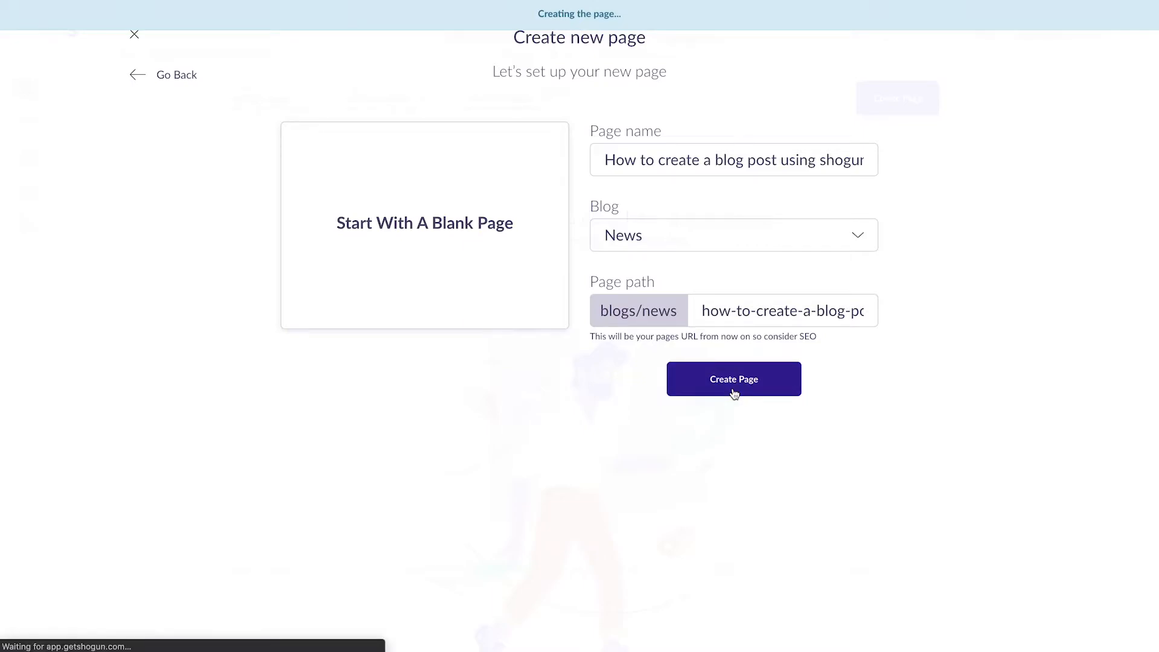
Open Page Settings for the new blog post from the three-dot menu once the editor loads
click(733, 378)
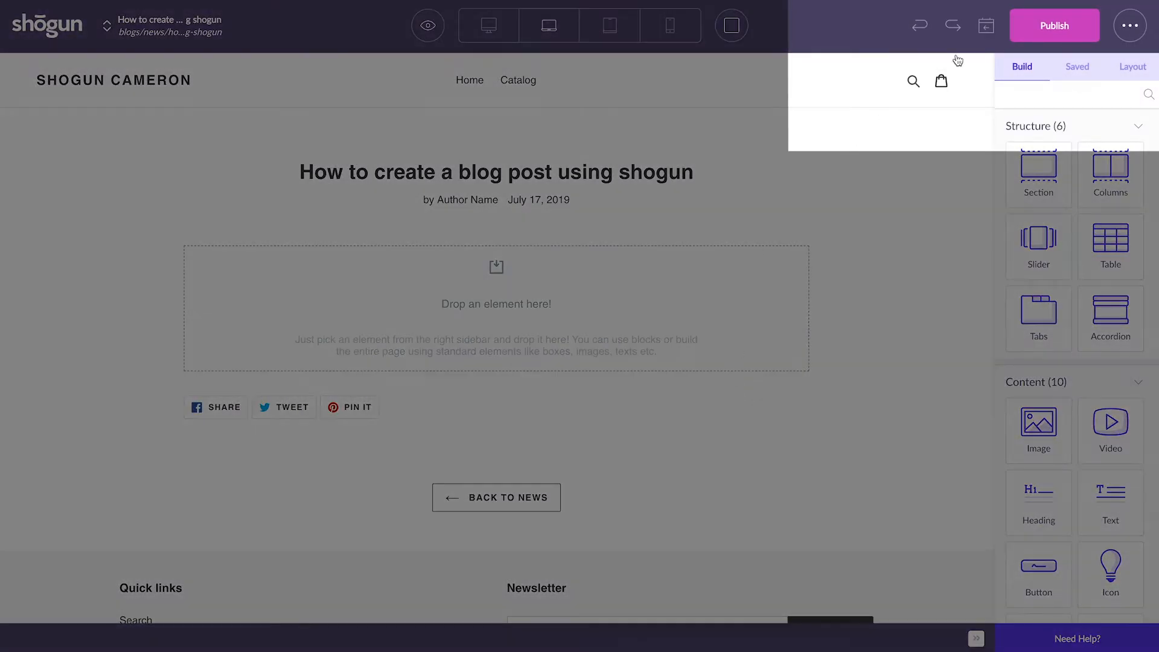
click(1130, 26)
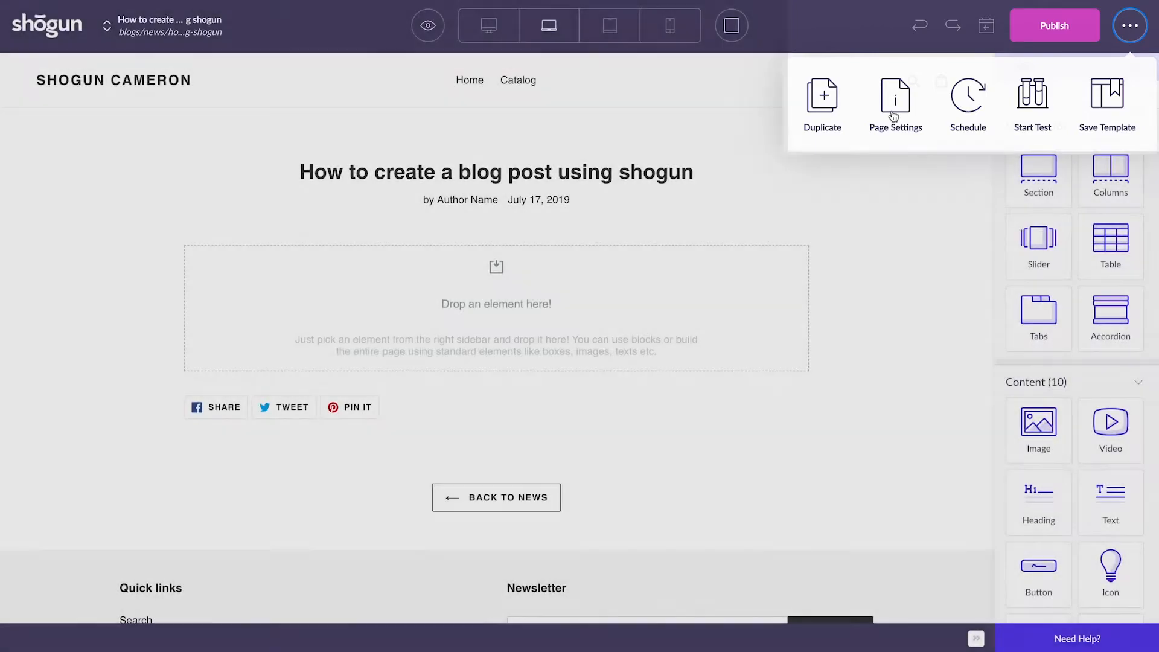
click(895, 102)
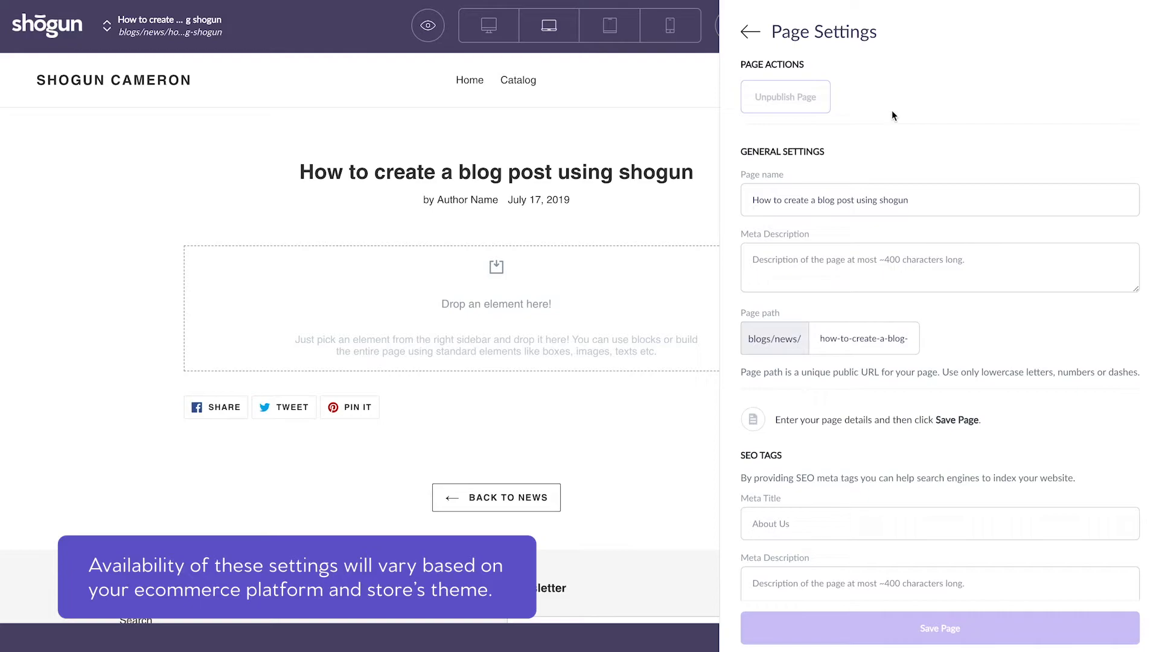
scroll(down, 3)
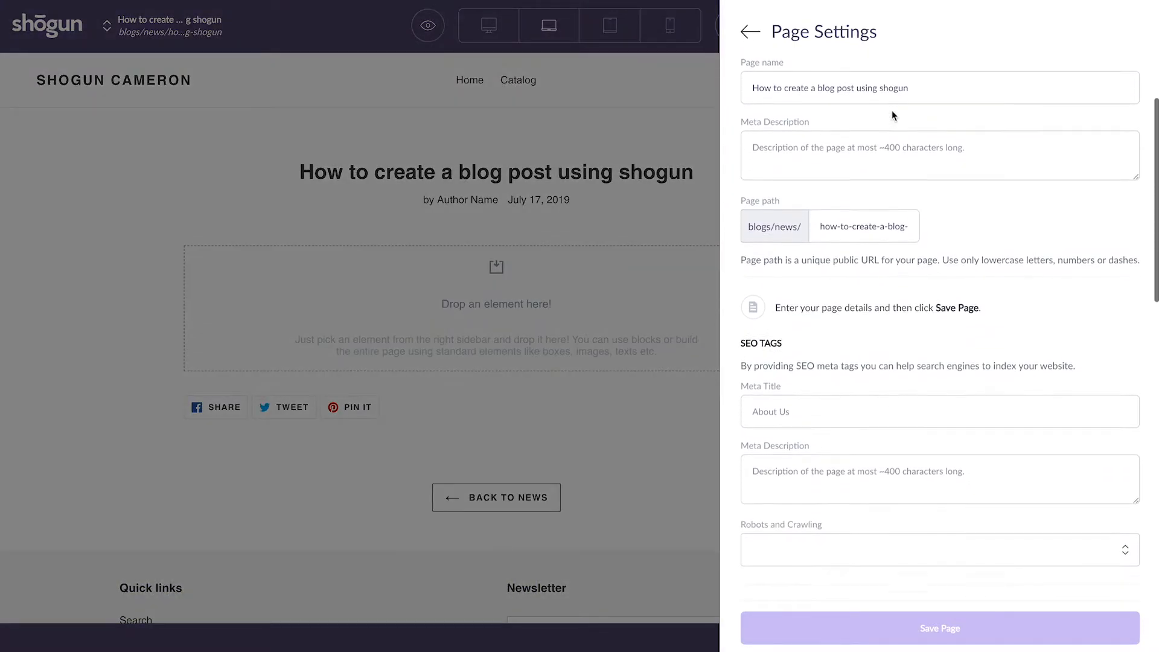
scroll(down, 3)
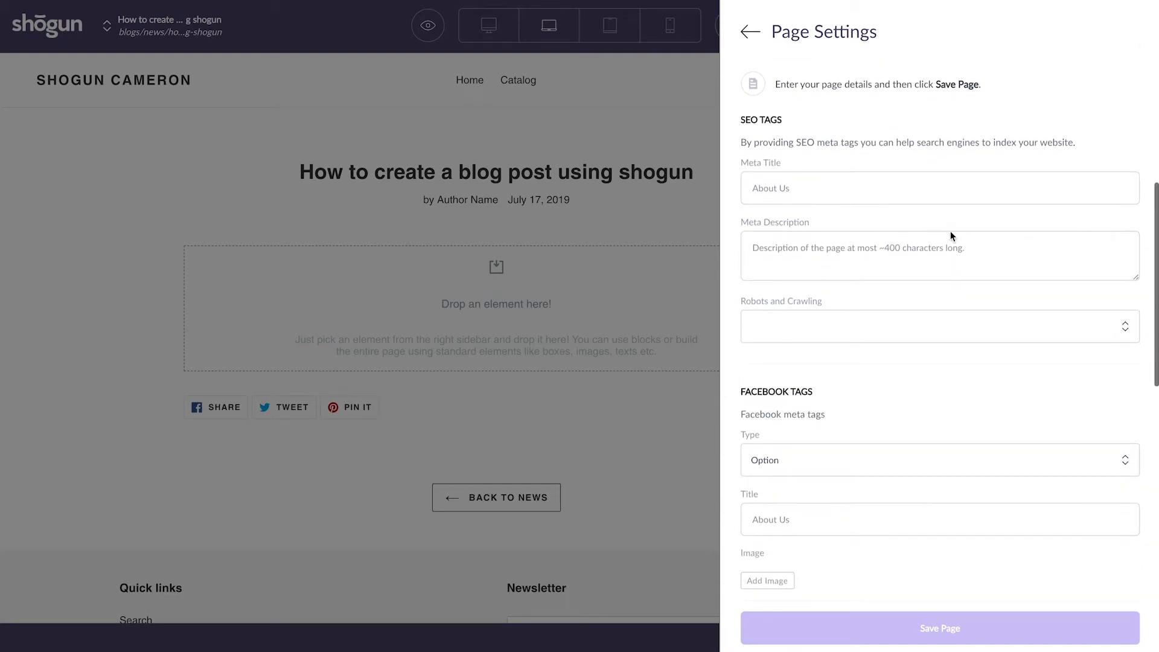
scroll(down, 3)
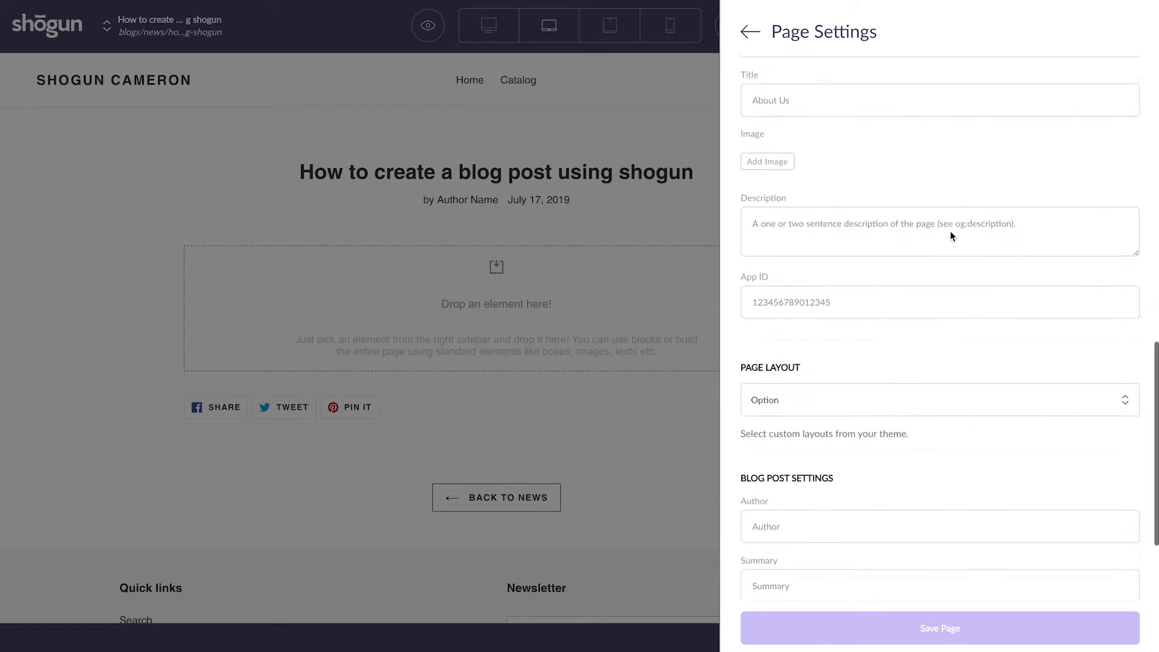
scroll(down, 3)
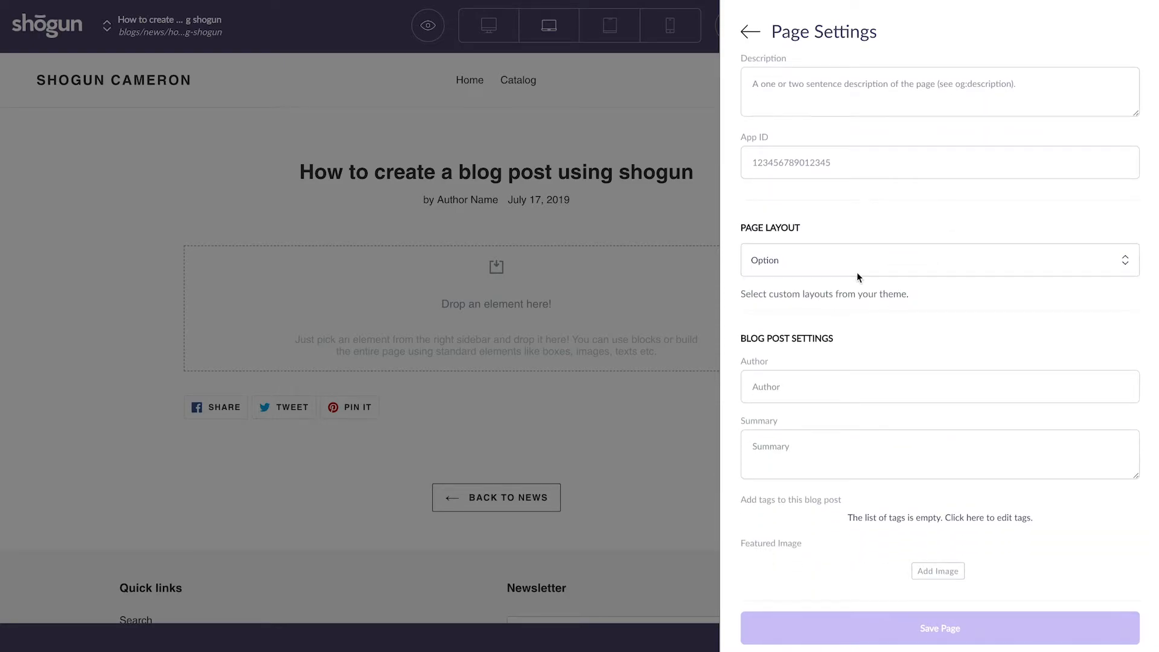
click(938, 259)
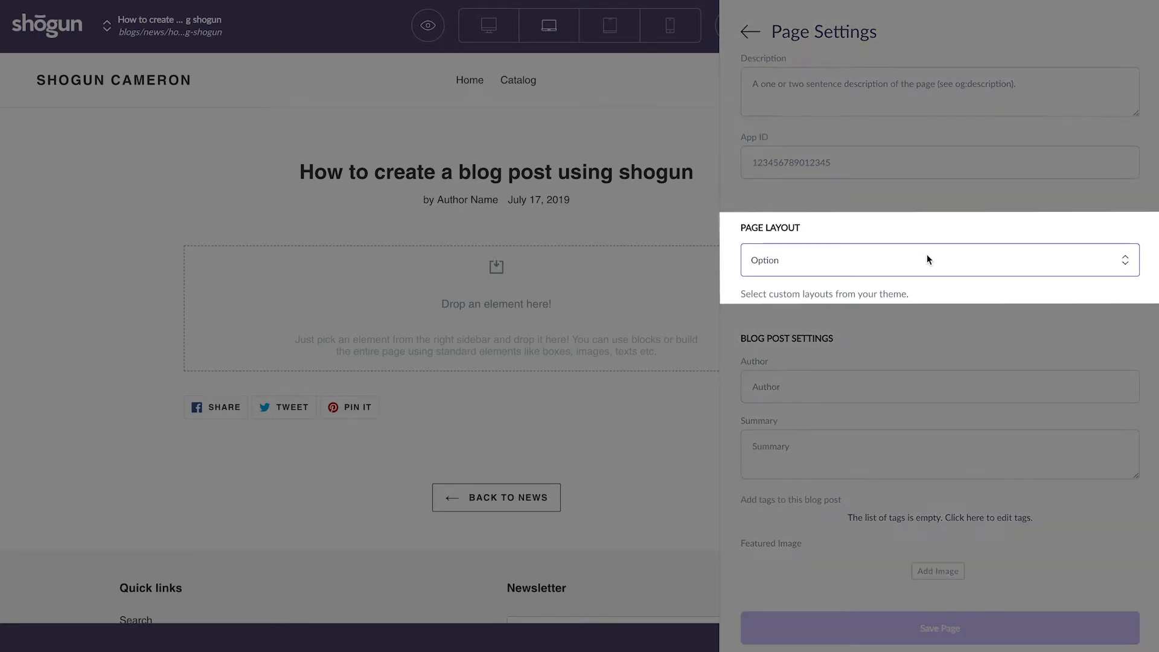
click(939, 259)
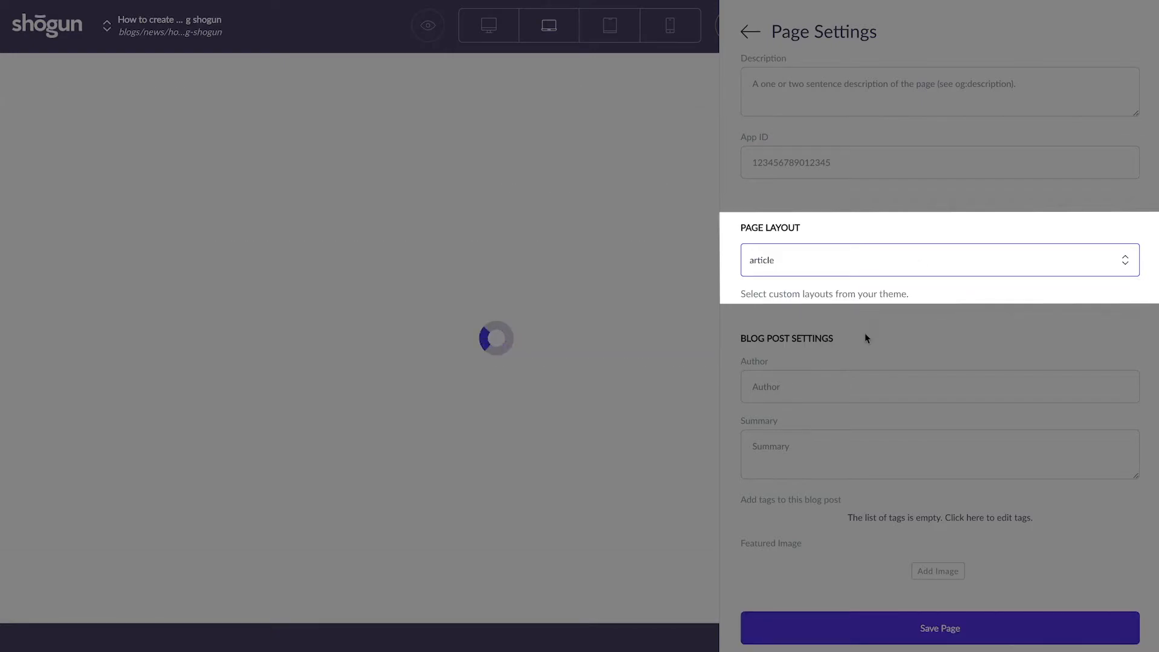
text(Cameron)
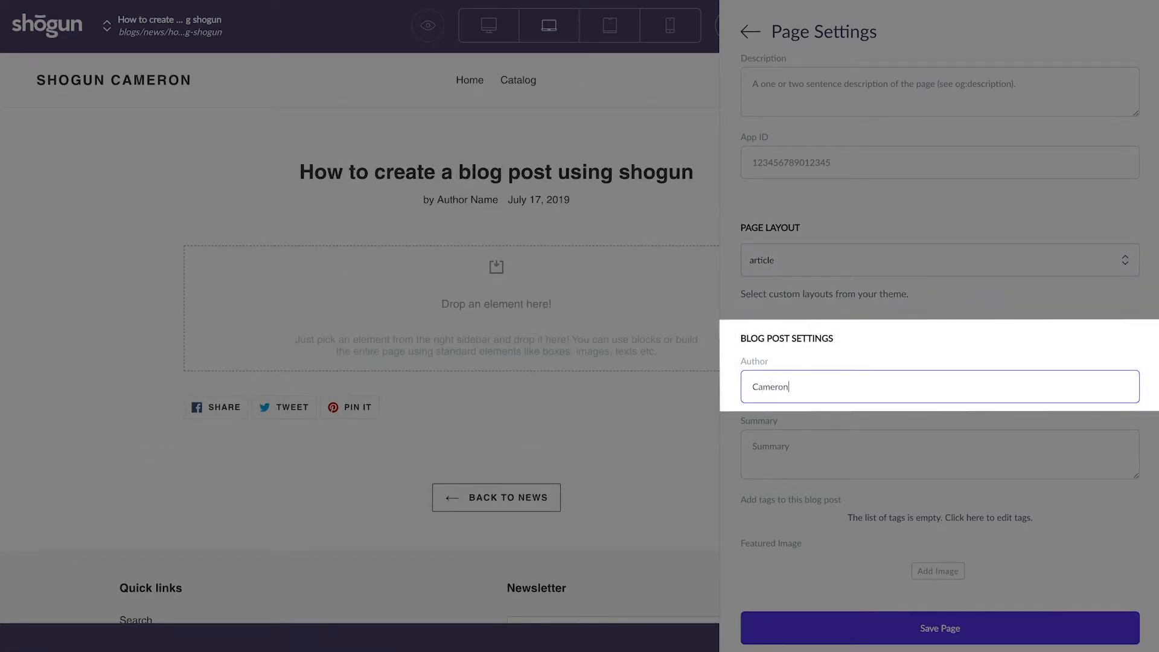
text(Yoder)
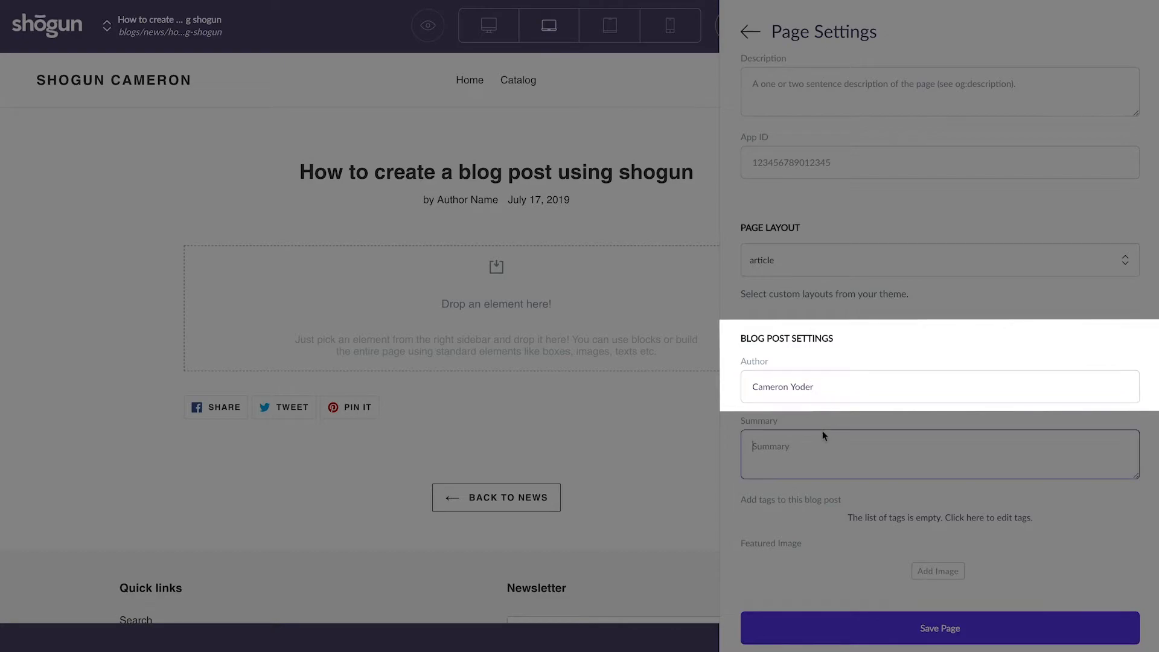
text(How to create a blog post using shogun)
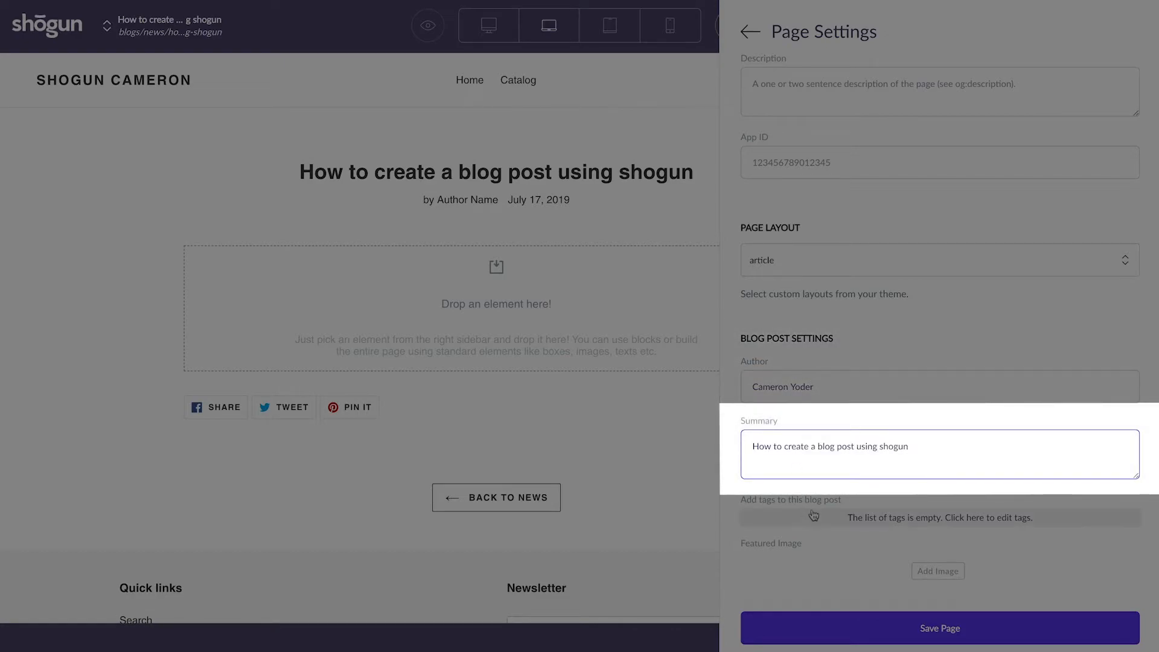
text(tutorial shogun)
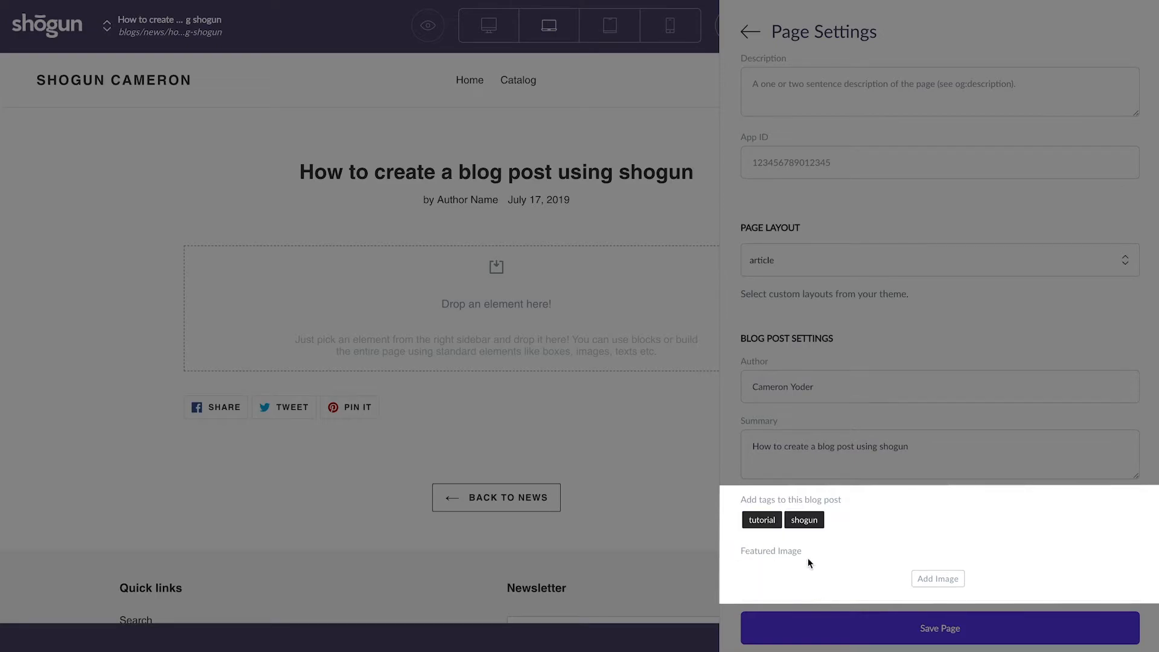
Set the ceramic bowls photo from the media library as the featured image
click(937, 578)
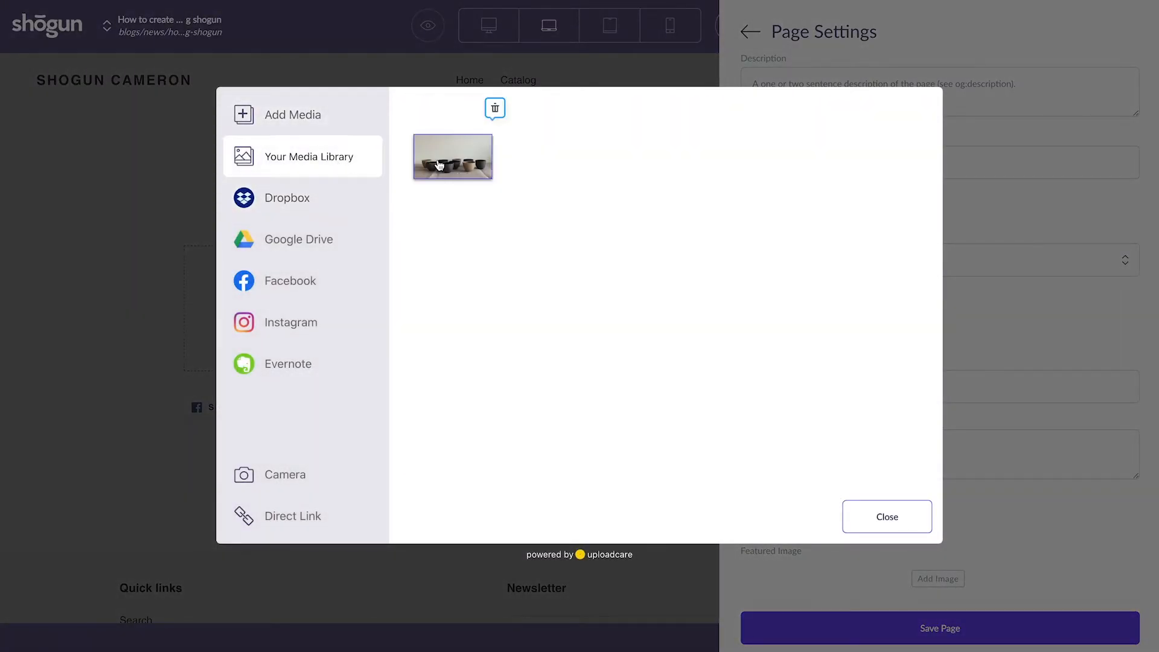
click(886, 516)
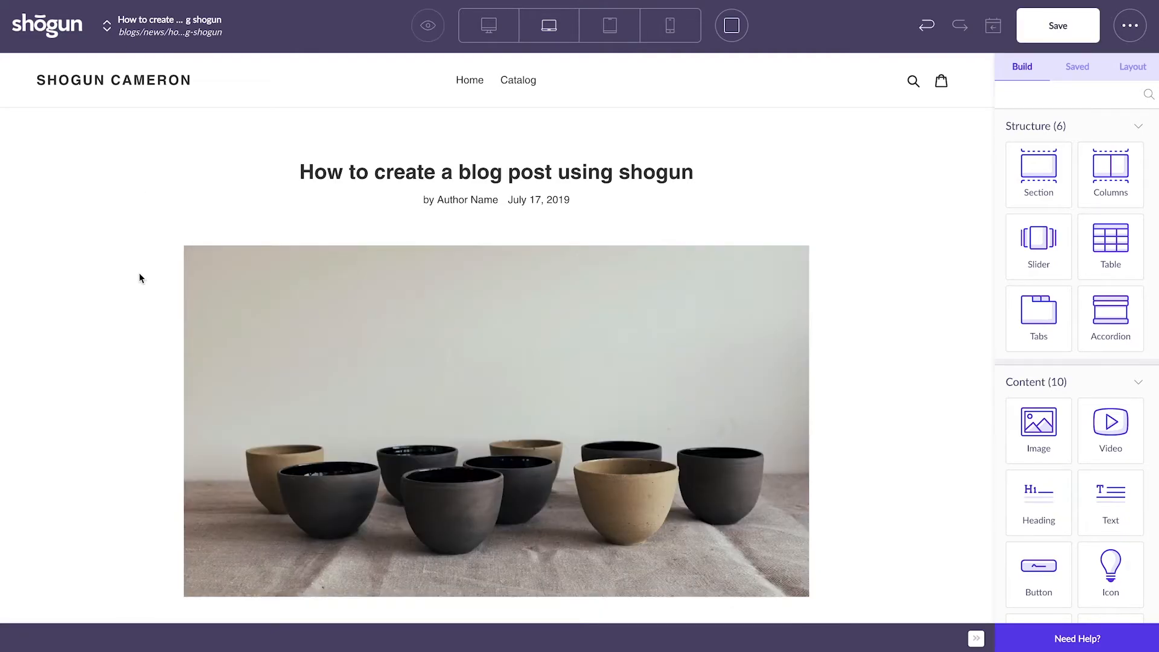
Place a Button element from the Build panel just below the featured image
scroll(down, 3)
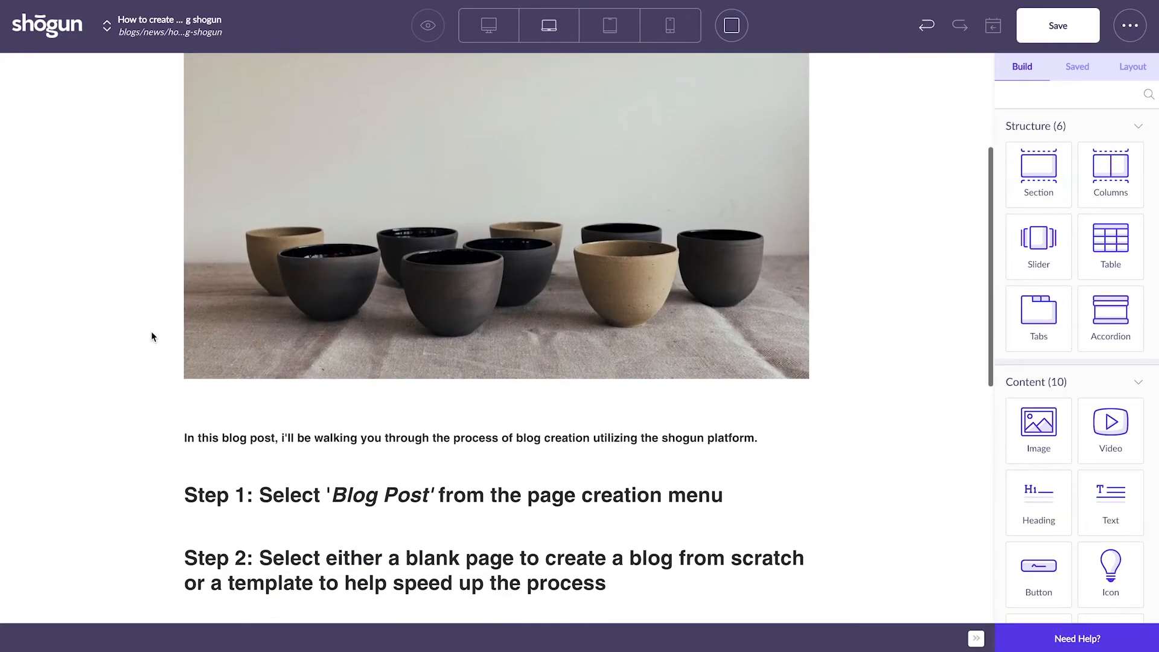
scroll(down, 3)
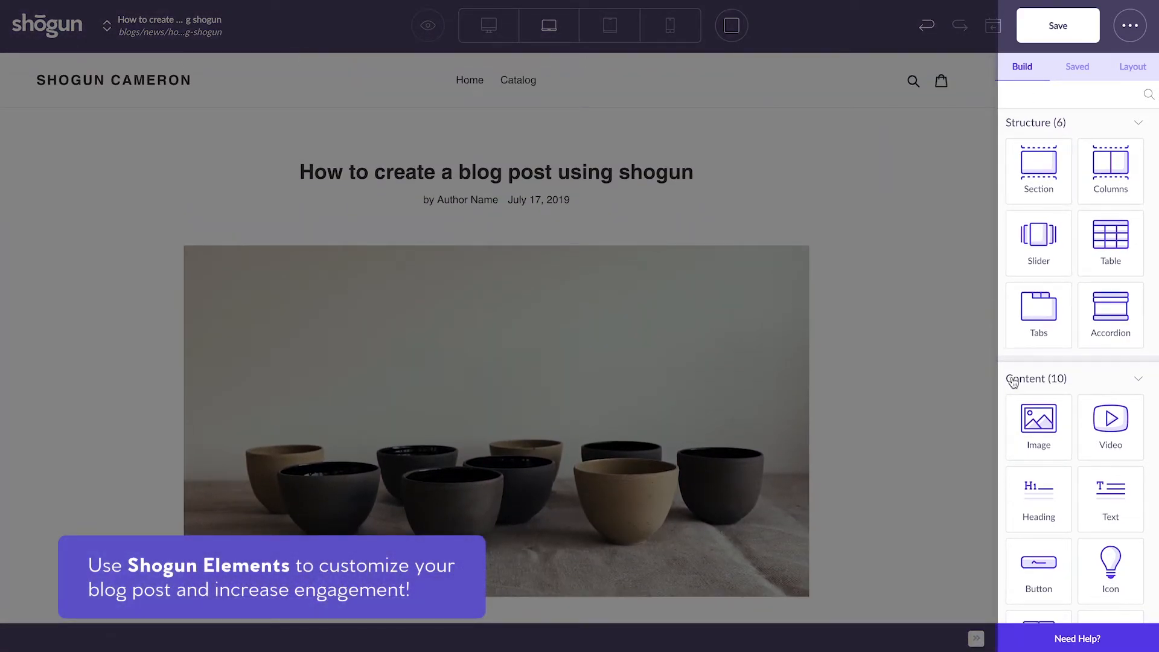
scroll(down, 3)
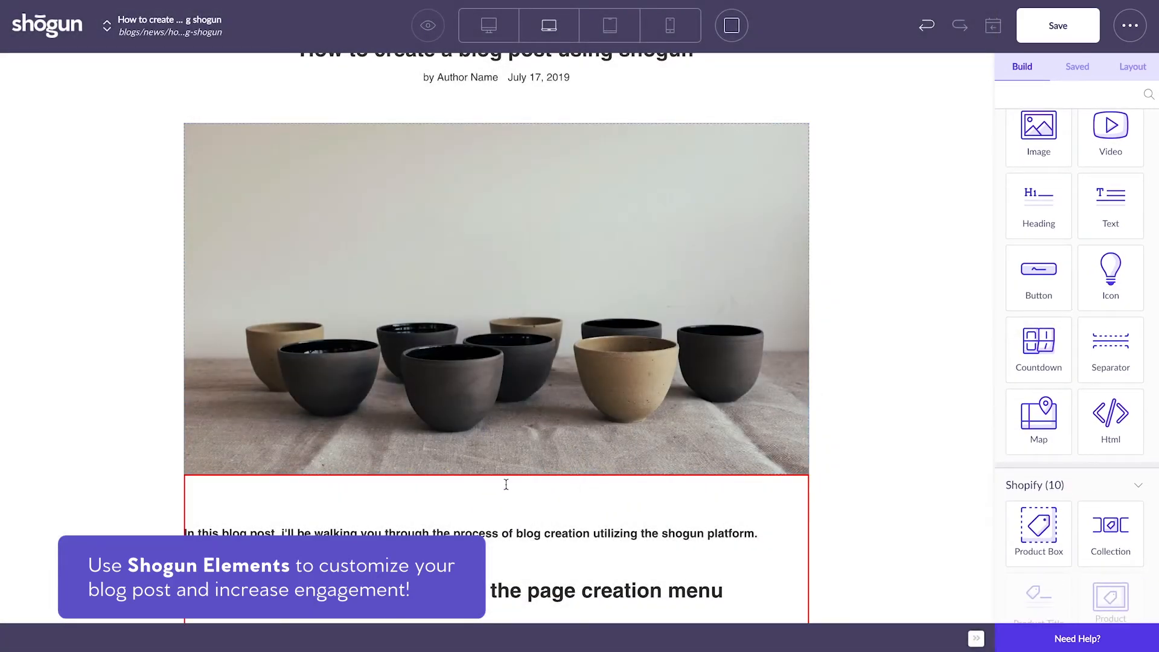
click(1038, 277)
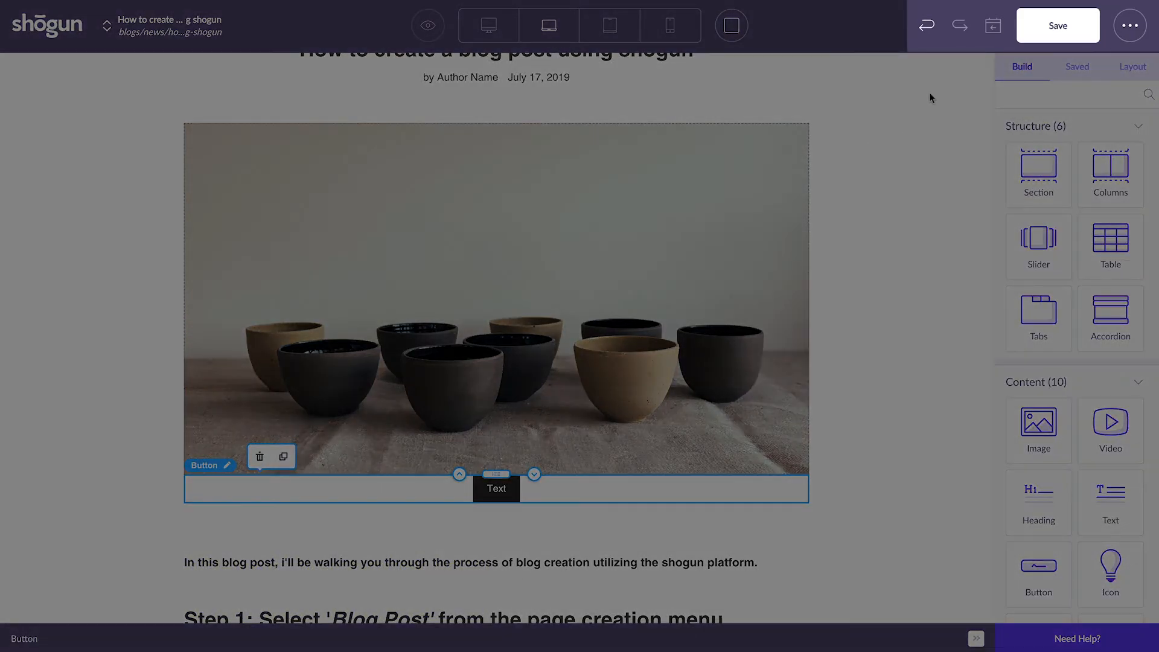
Publish the blog post through the Save menu's Publish option
click(1057, 26)
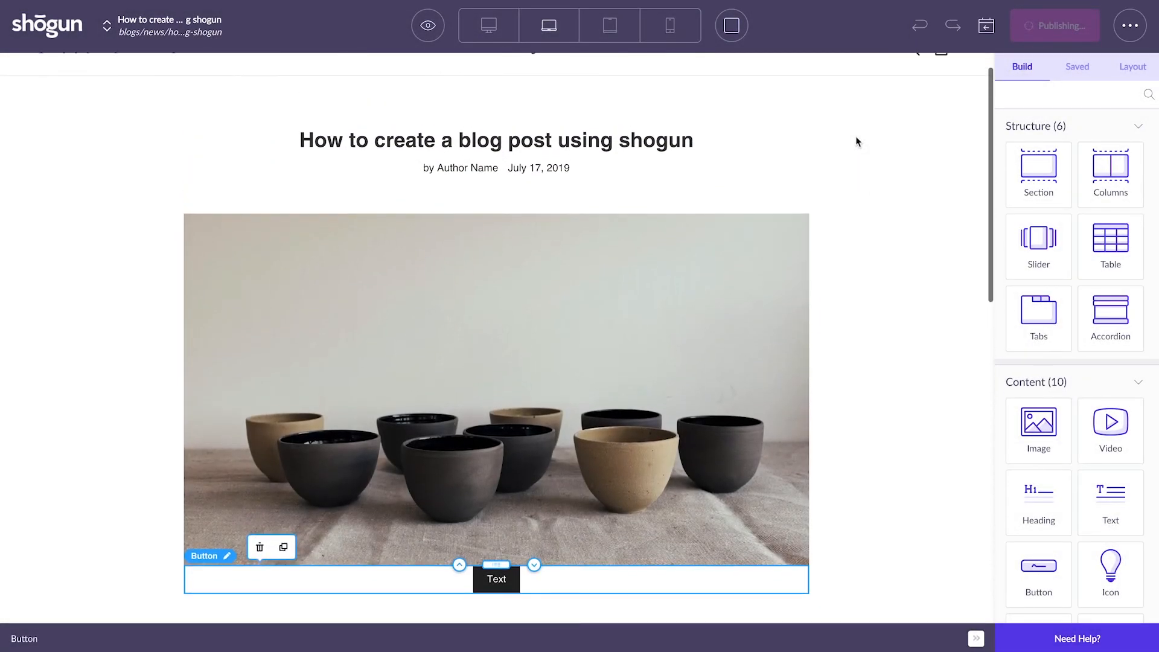
click(1053, 26)
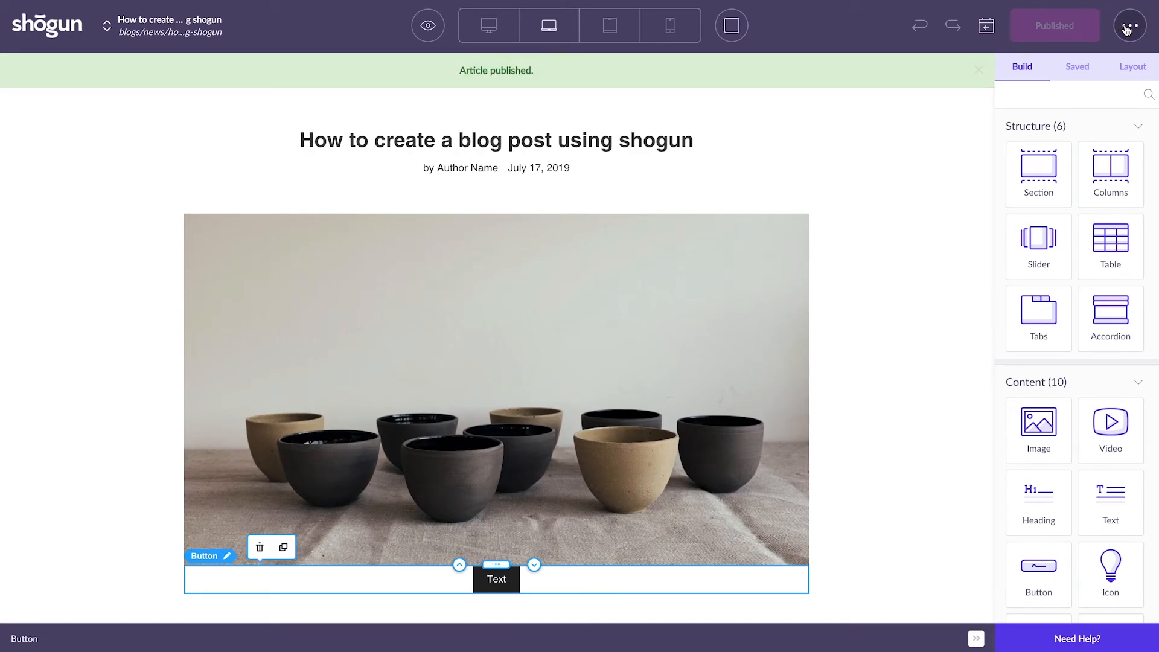
click(978, 70)
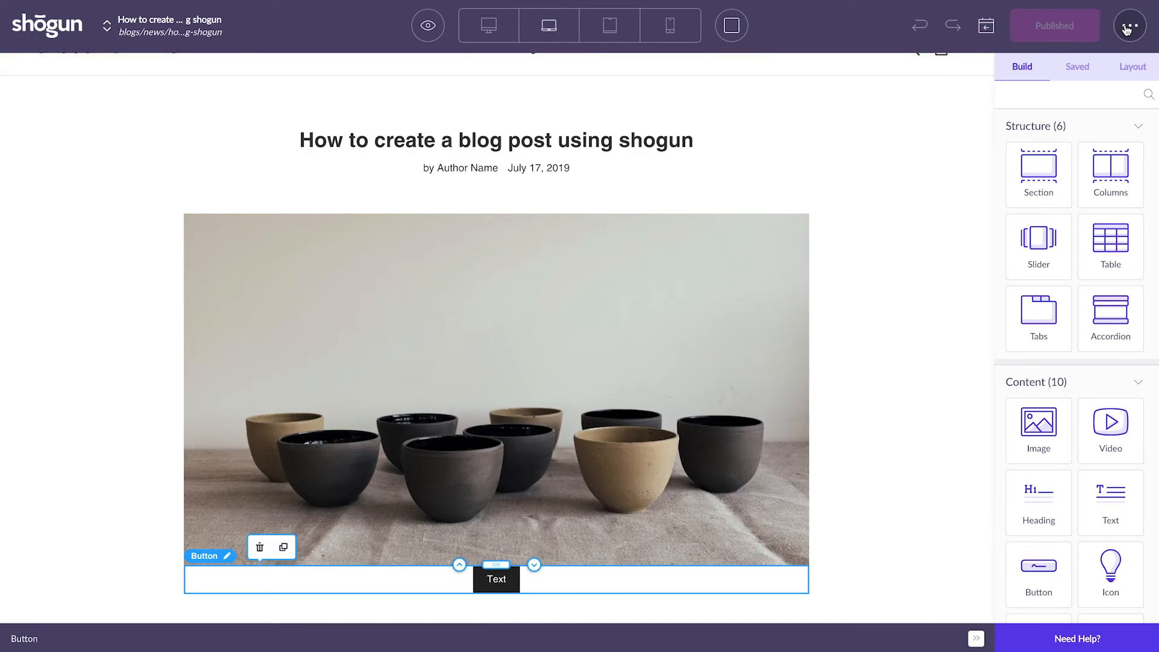
click(1129, 25)
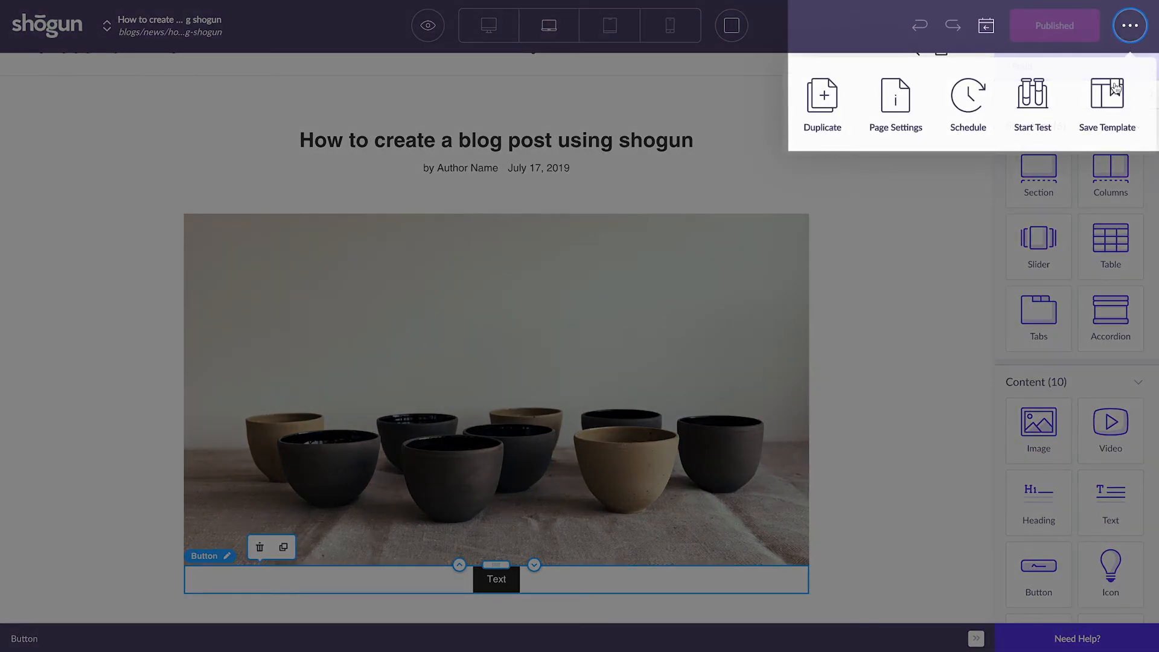
mouse_move(1107, 96)
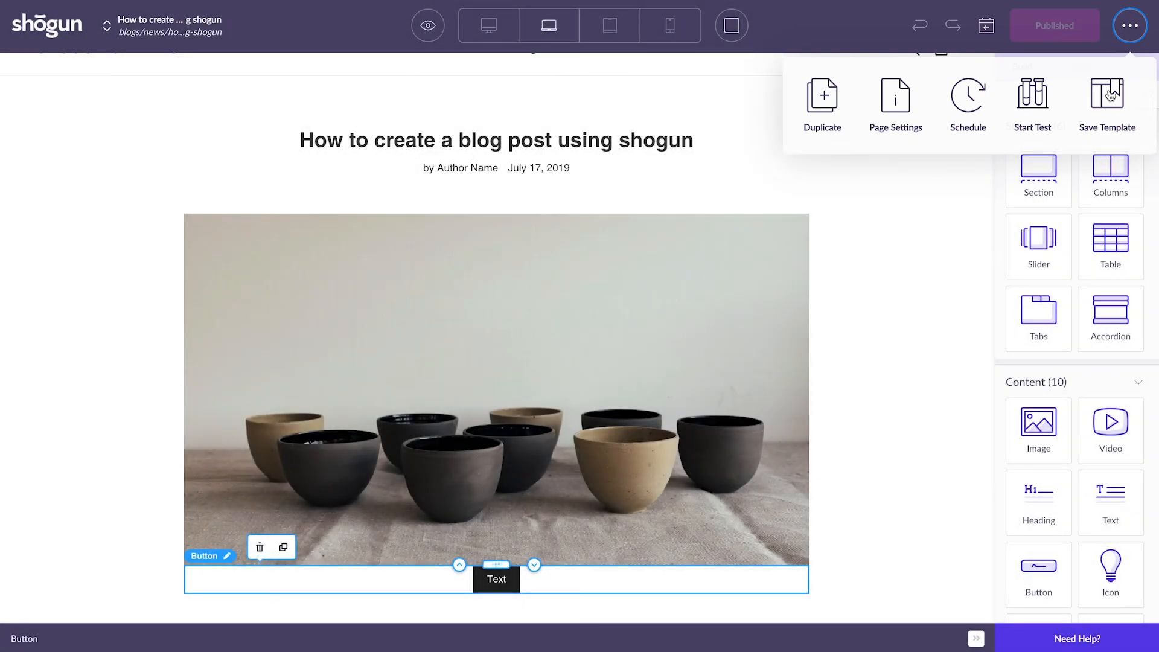
mouse_move(1010, 159)
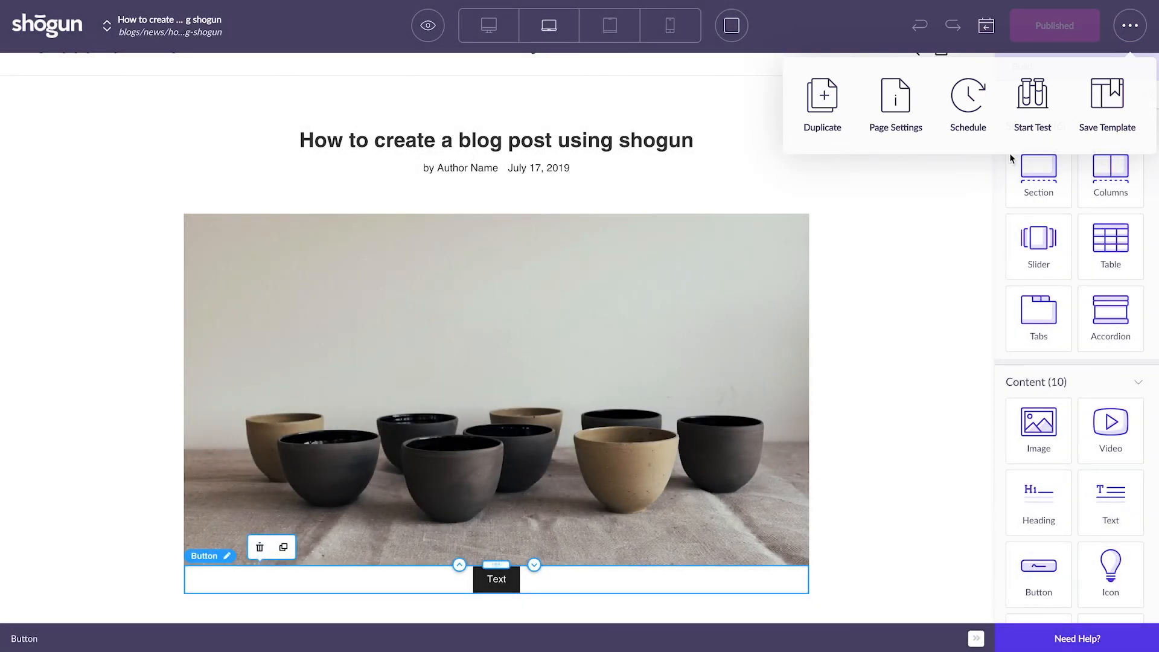
click(1130, 26)
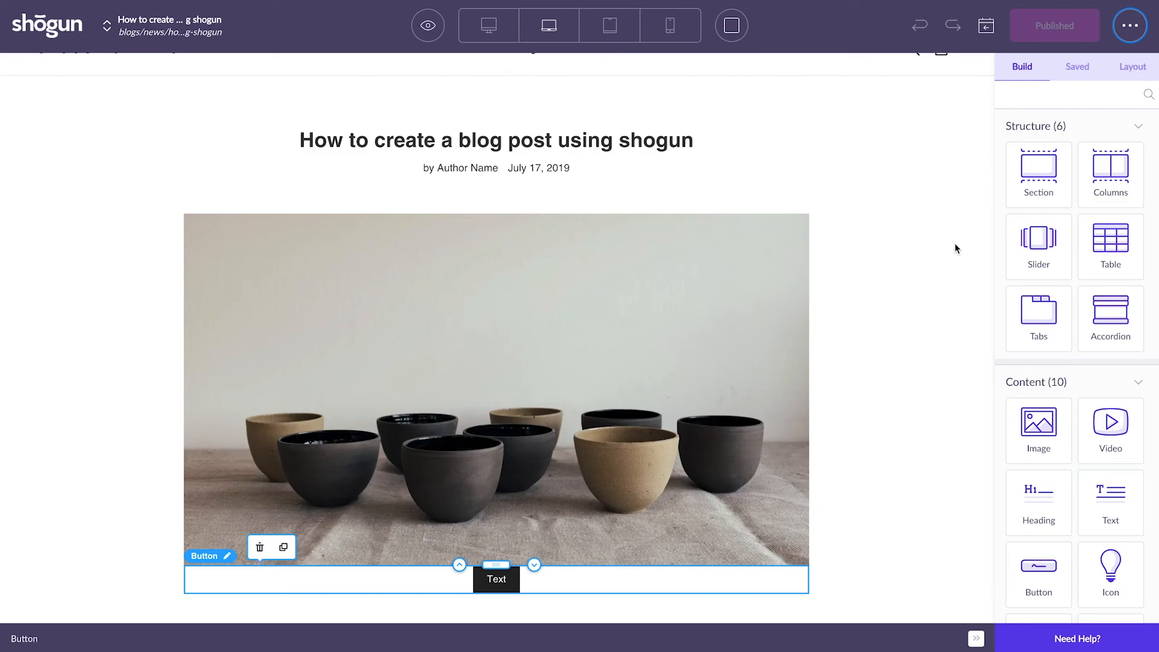